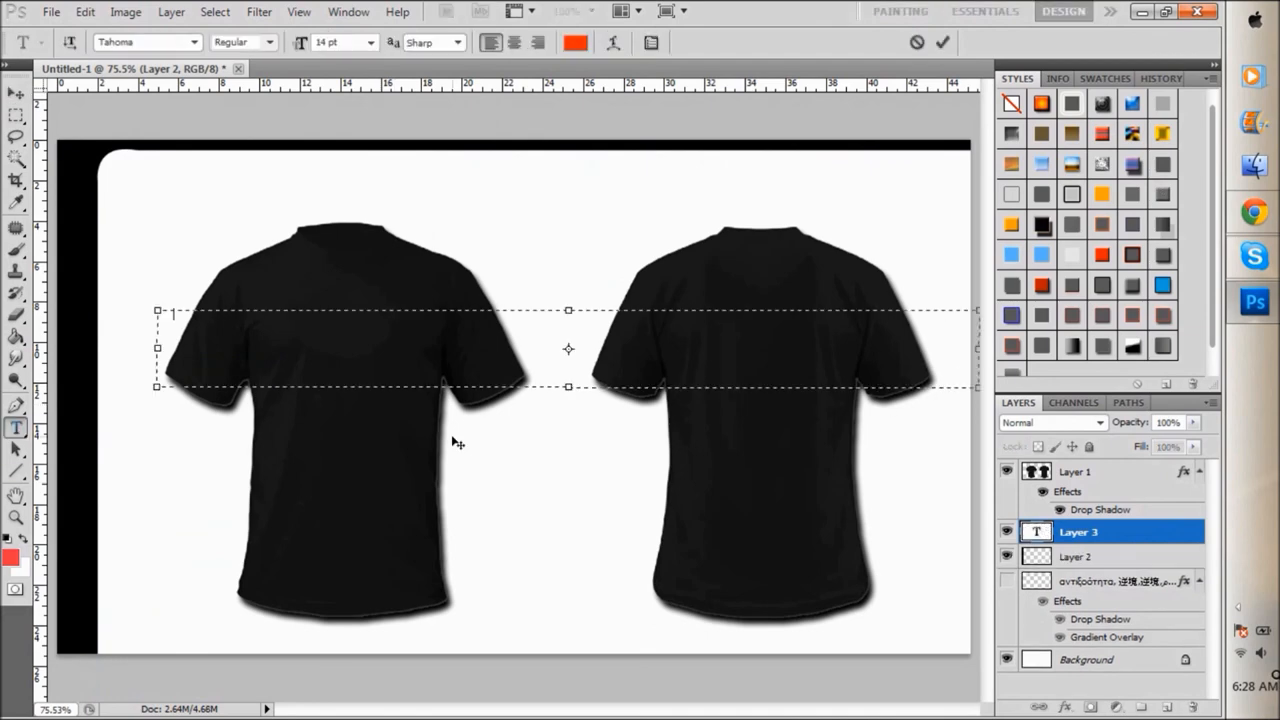
Set the title vertically along the left strip and apply Drop Shadow, Outer Glow and Gradient Overlay
text(60)
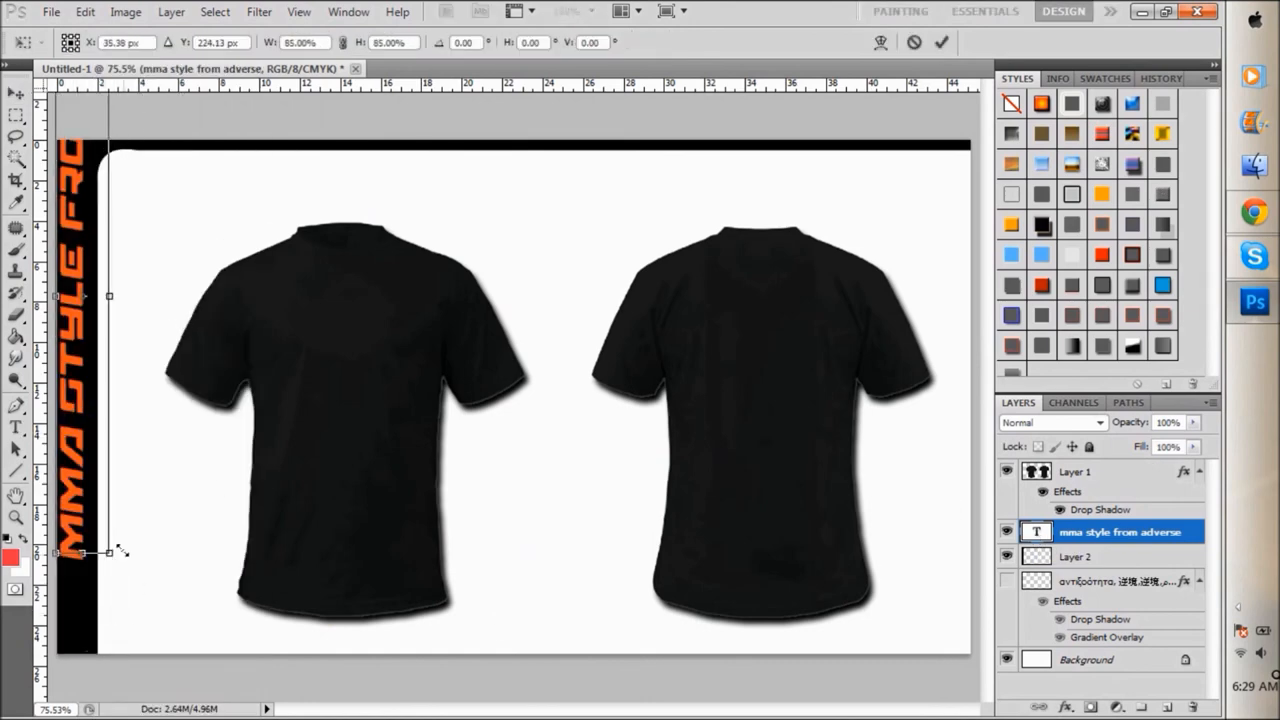
click(16, 428)
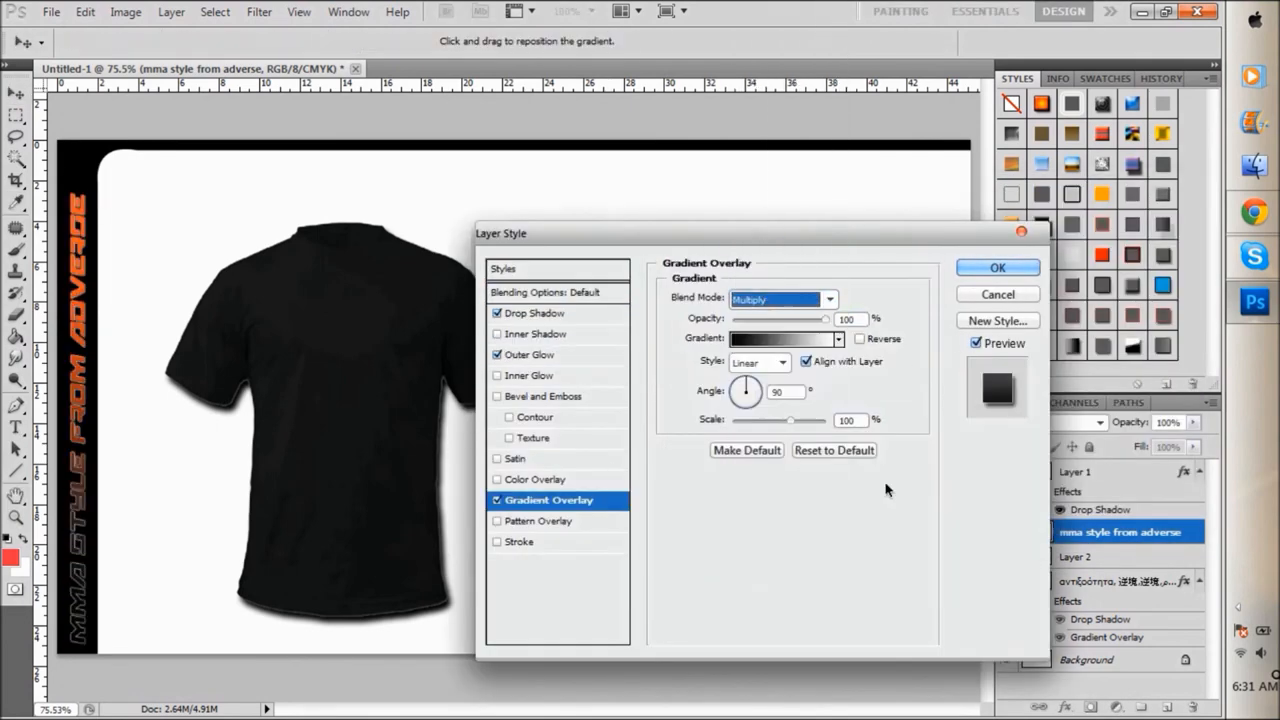
click(996, 268)
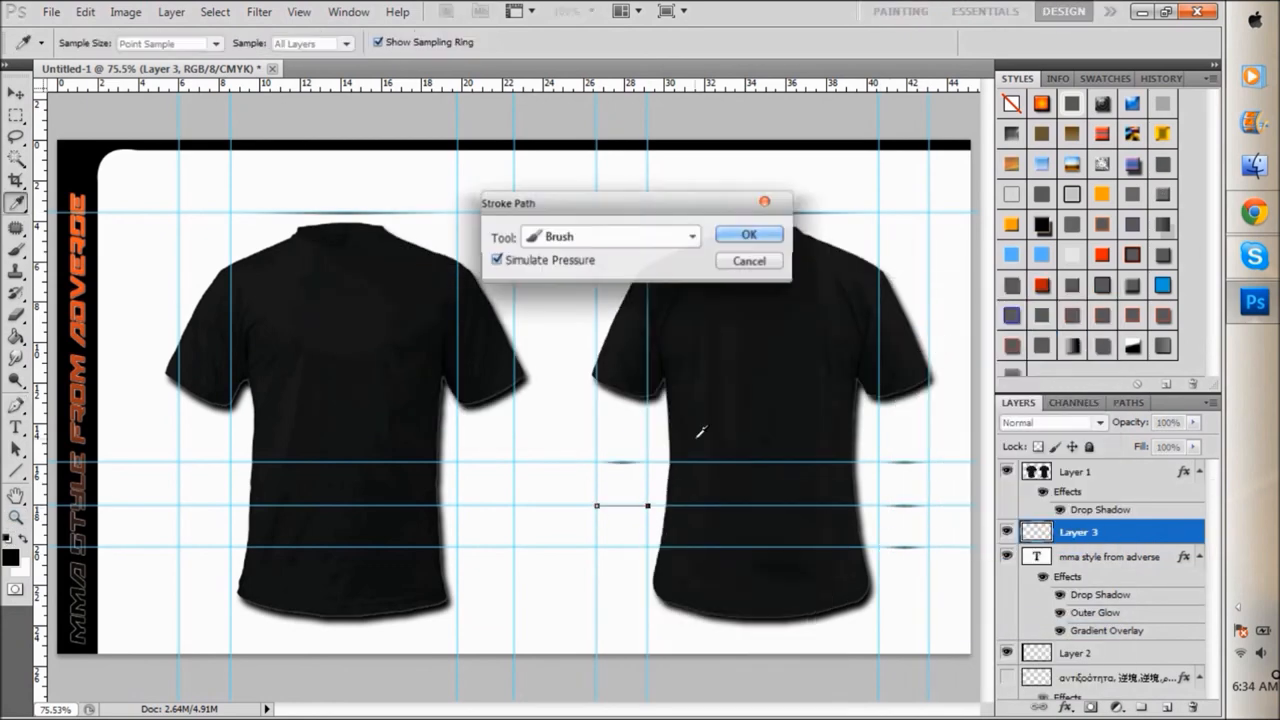
Stroke the short guide paths with a soft pressure-simulated brush to make the horizontal lines
click(748, 234)
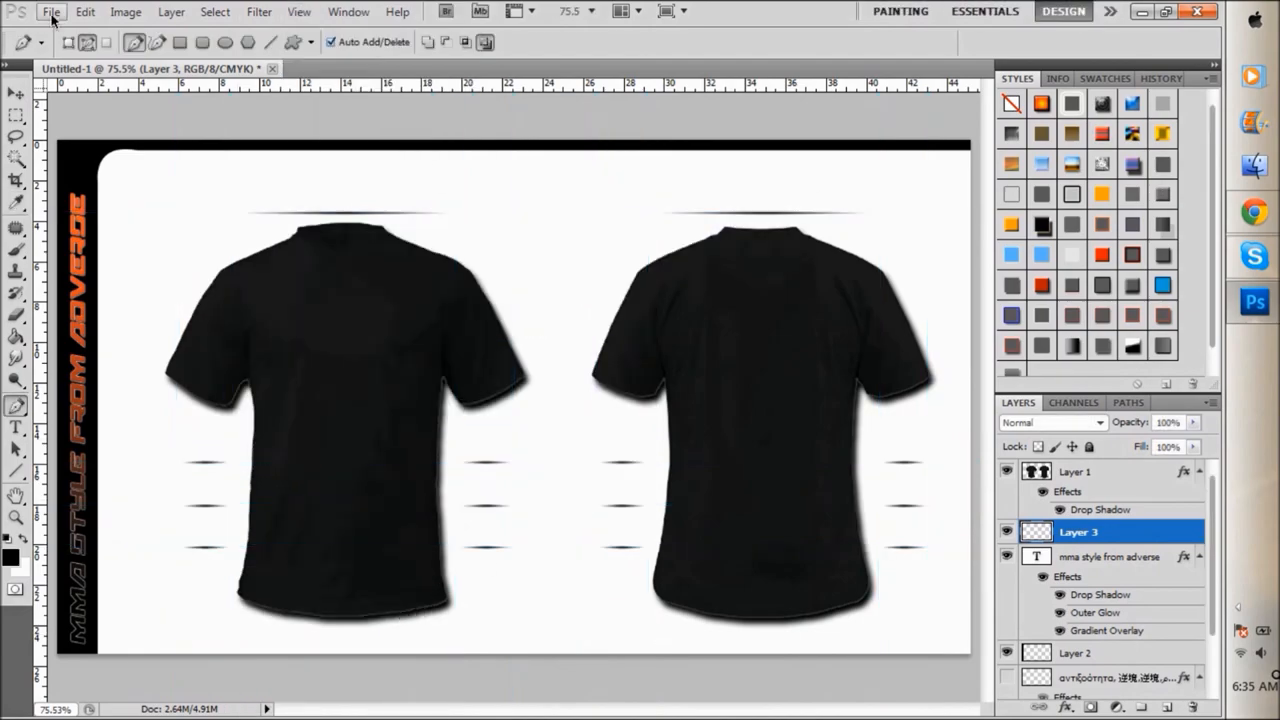
click(52, 12)
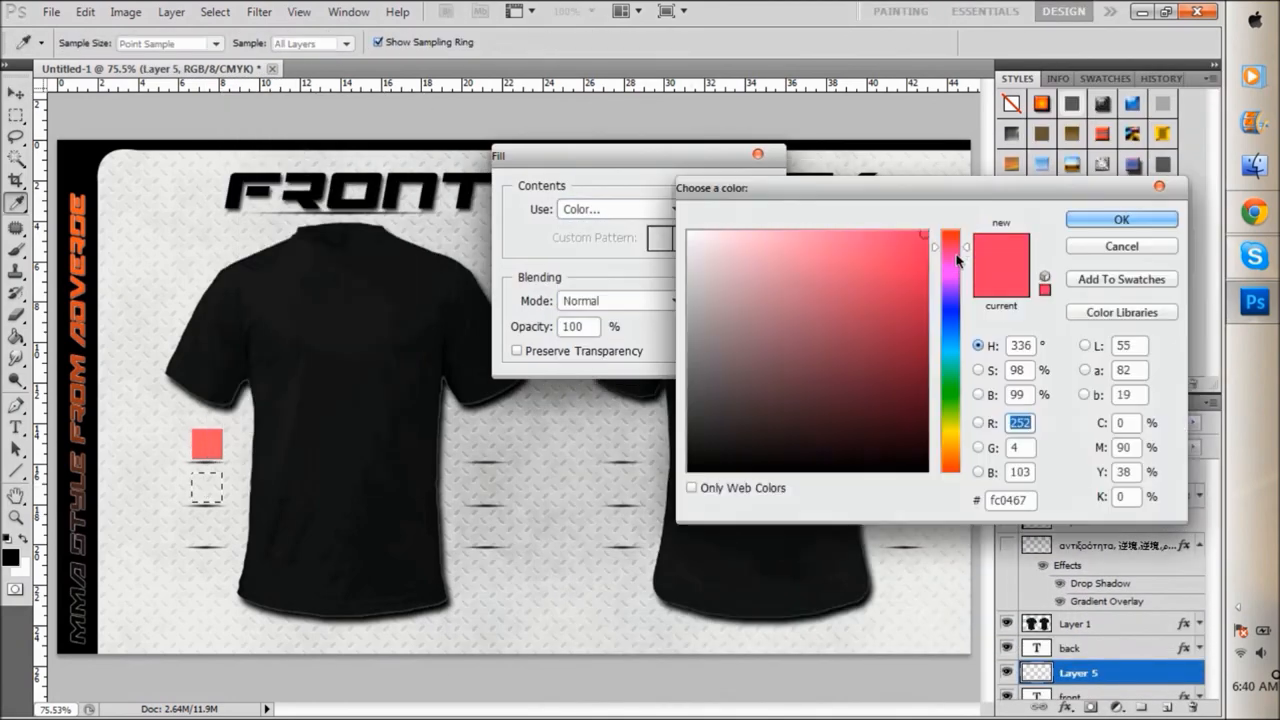
Fill the swatch squares with their colours, including green, via Edit > Fill > Color
click(1120, 218)
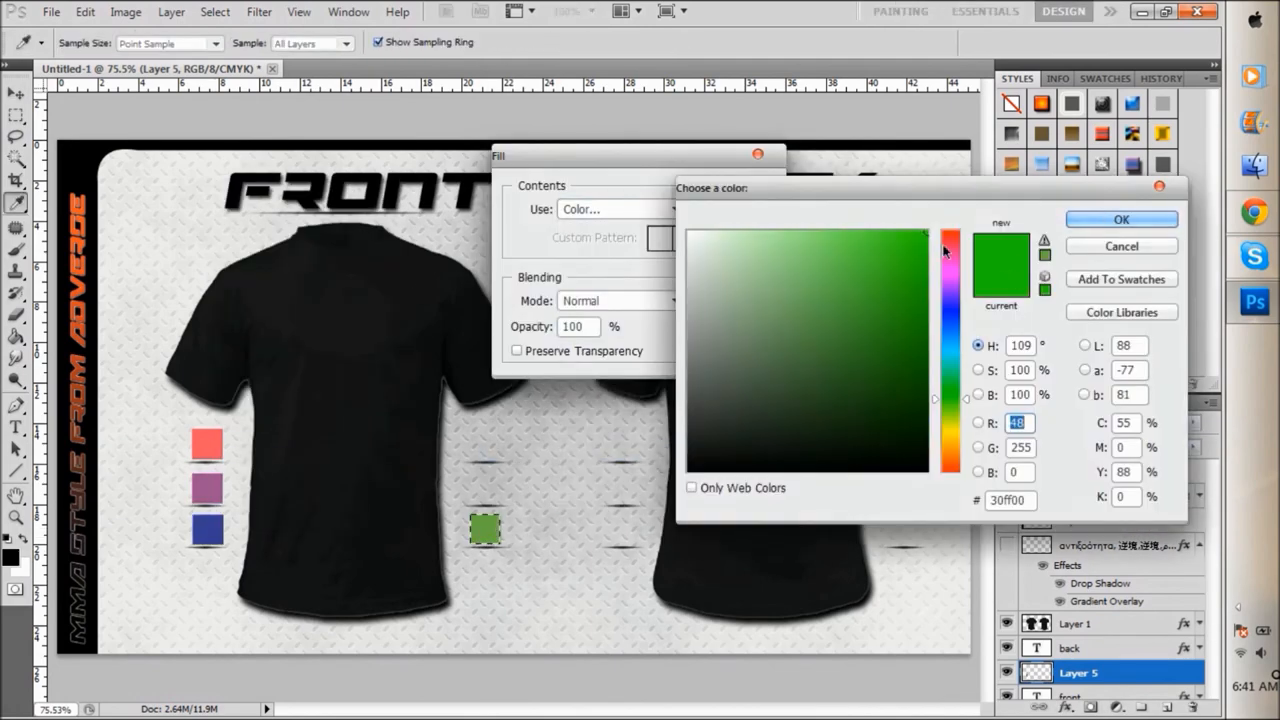
click(674, 210)
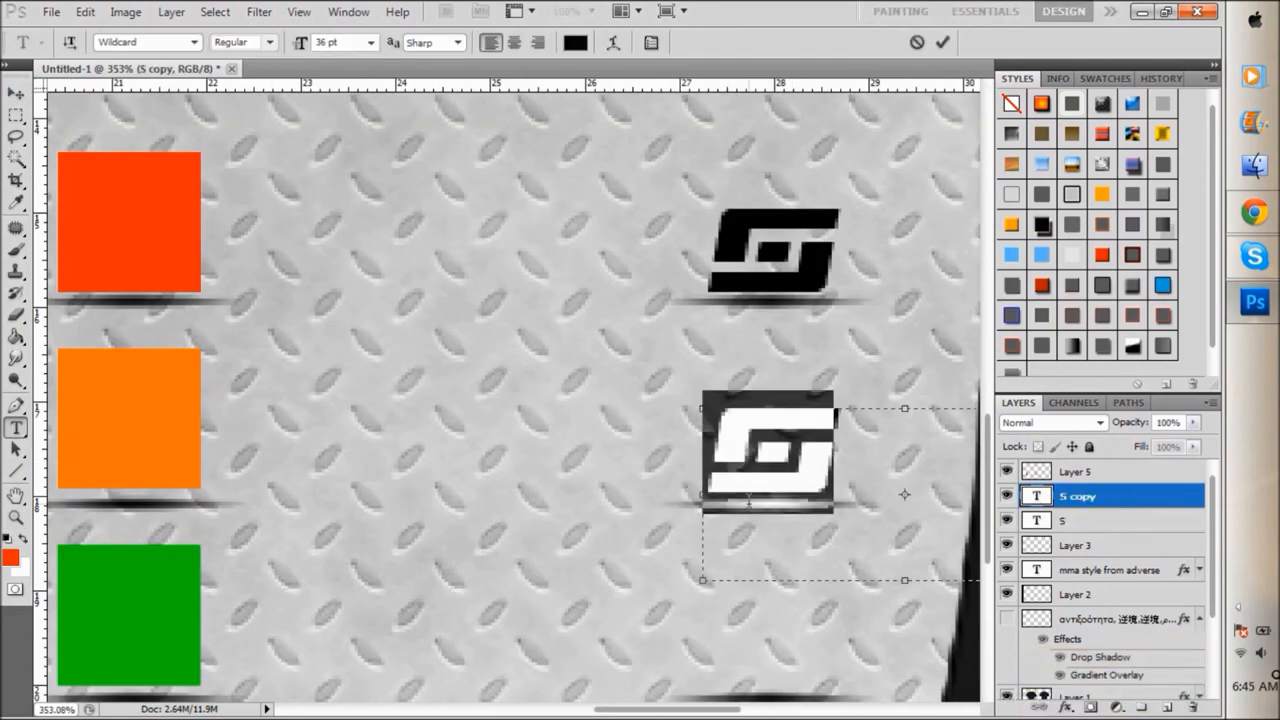
Add the size-letter text layers S through XXL beside the back shirt
click(1252, 256)
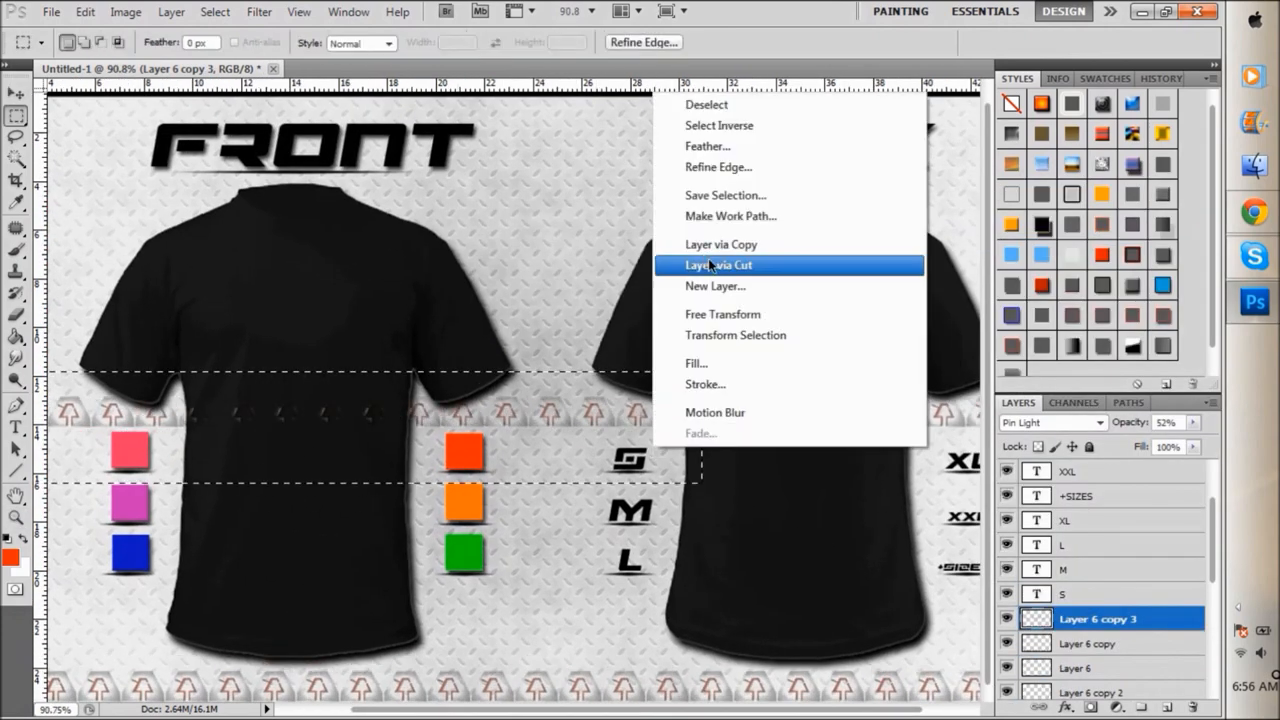
Cut the selected emblem border strip onto its own layer with Layer via Cut
click(718, 264)
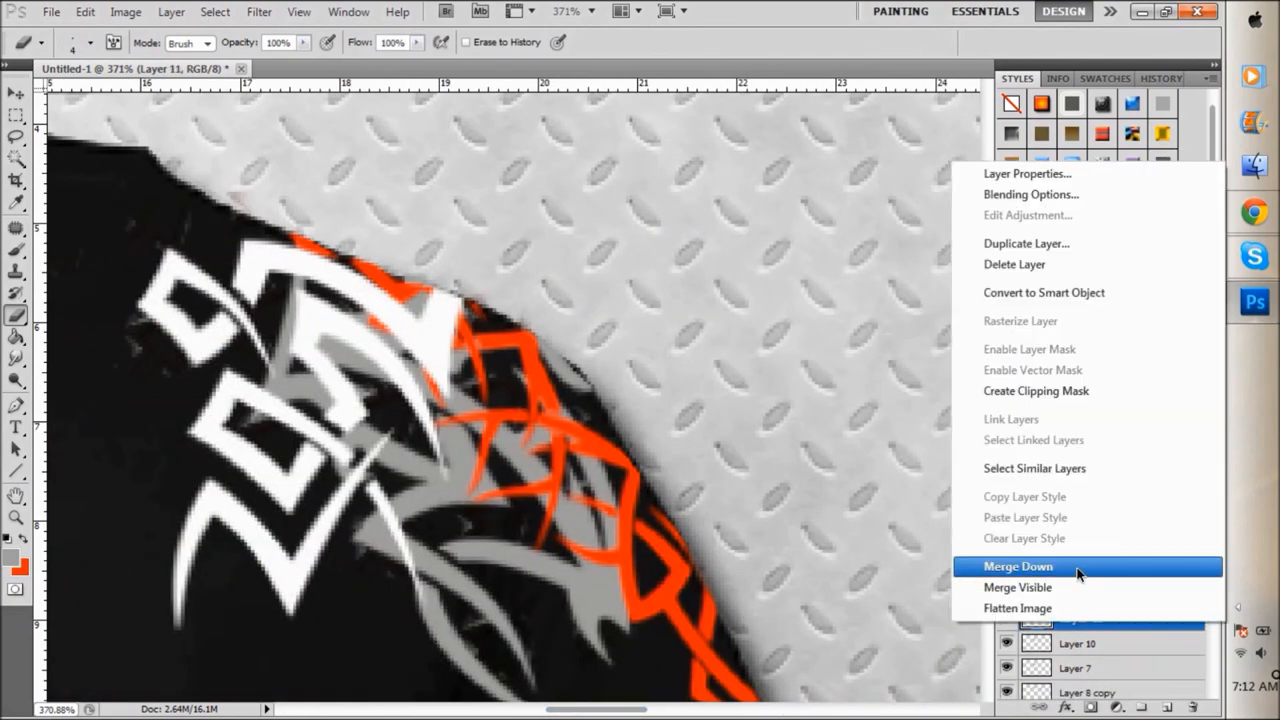
Merge the tribal sleeve graphic down into a single layer
click(1016, 566)
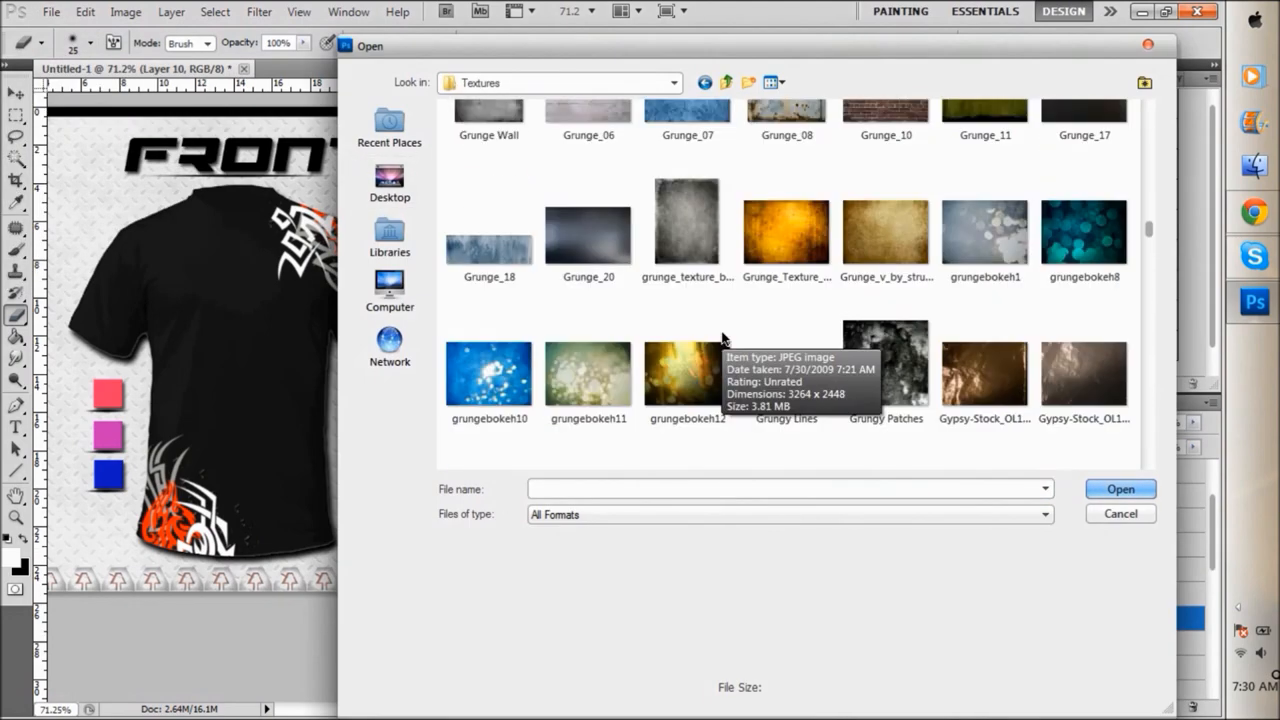
Apply a Darken, Reverse gradient overlay to the orange ADVERSITY logo text
scroll(down, 3)
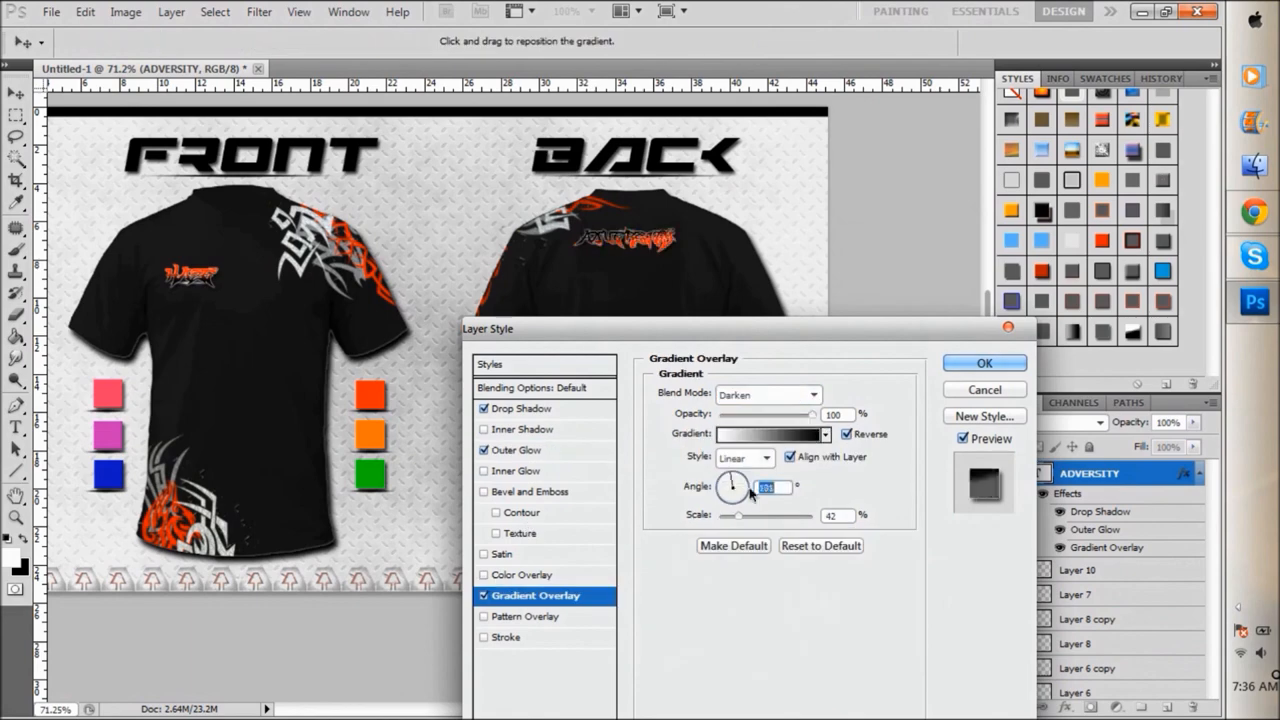
click(984, 362)
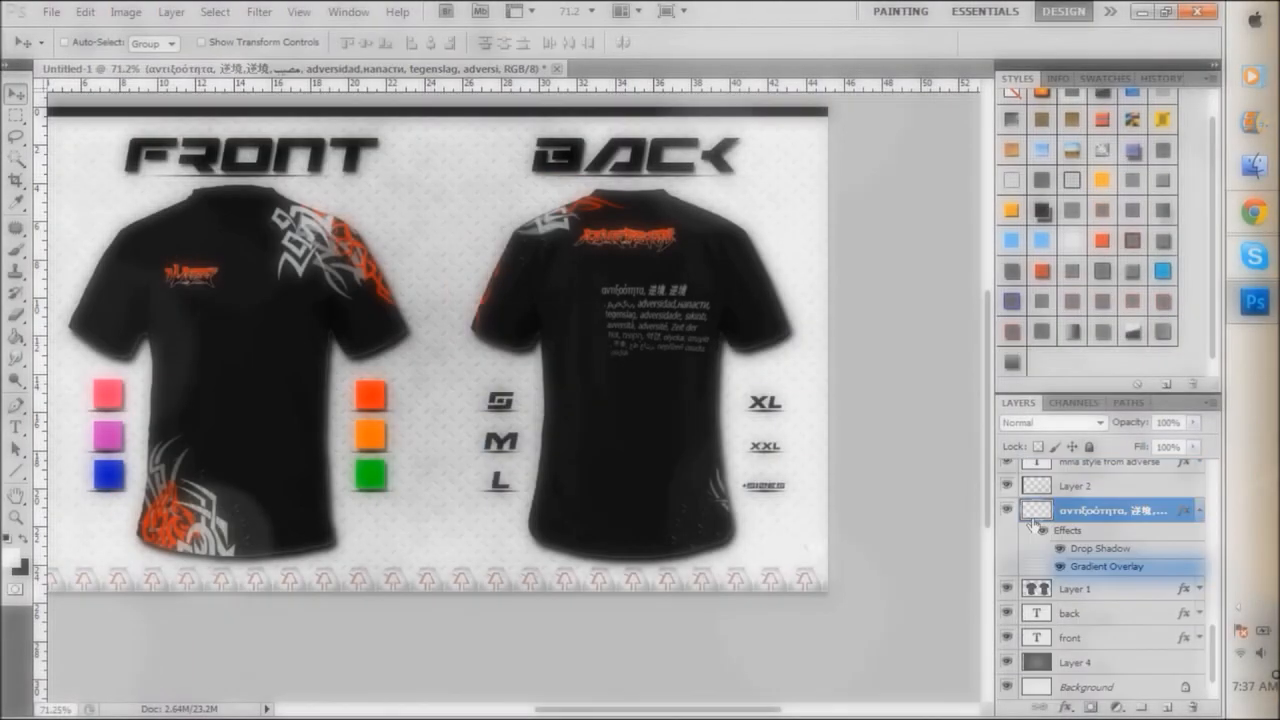